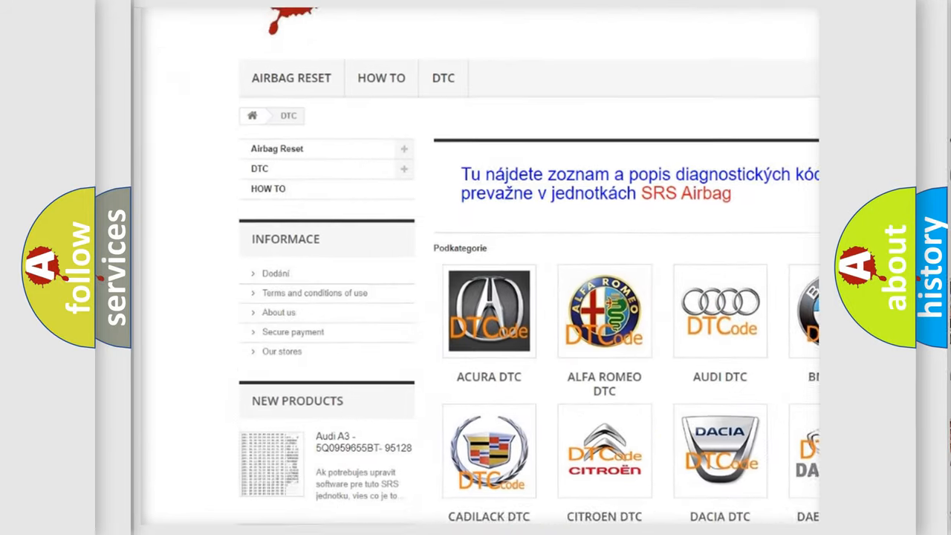
Step: Locate the SATURN DTC tile in the brand grid and bring up its B-code list
{"action": "scroll", "scroll_direction": "down", "scroll_amount": 3}
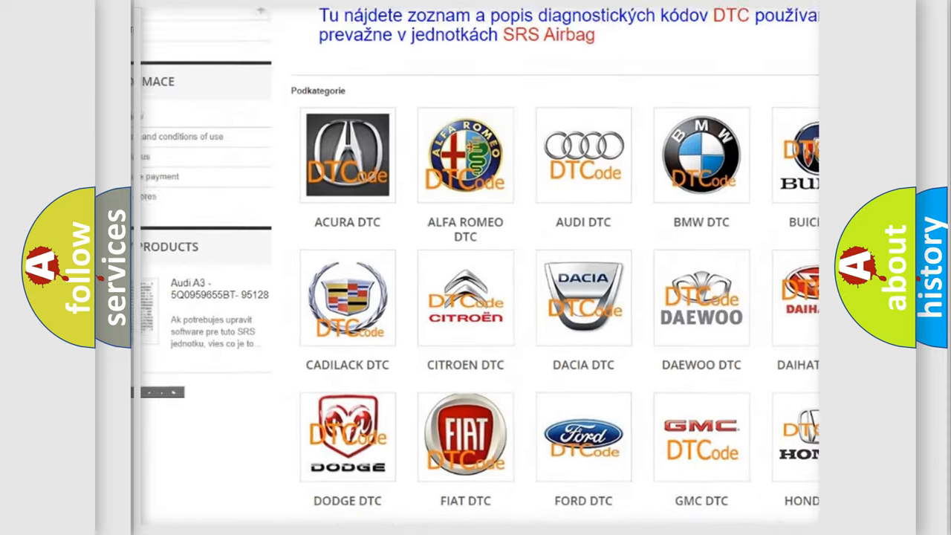
{"action": "scroll", "scroll_direction": "down", "scroll_amount": 3}
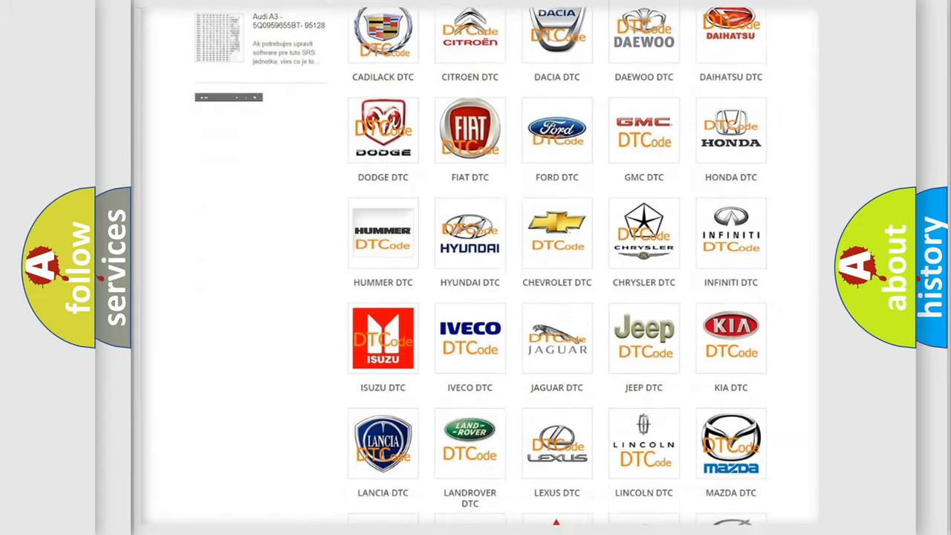
{"action": "scroll", "scroll_direction": "down", "scroll_amount": 3}
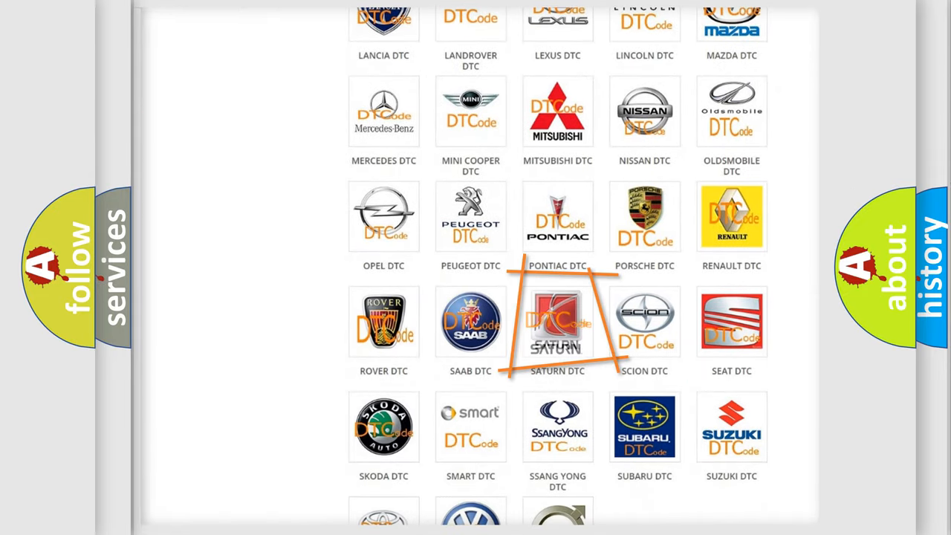
{"action": "left_click", "coordinate": [558, 321]}
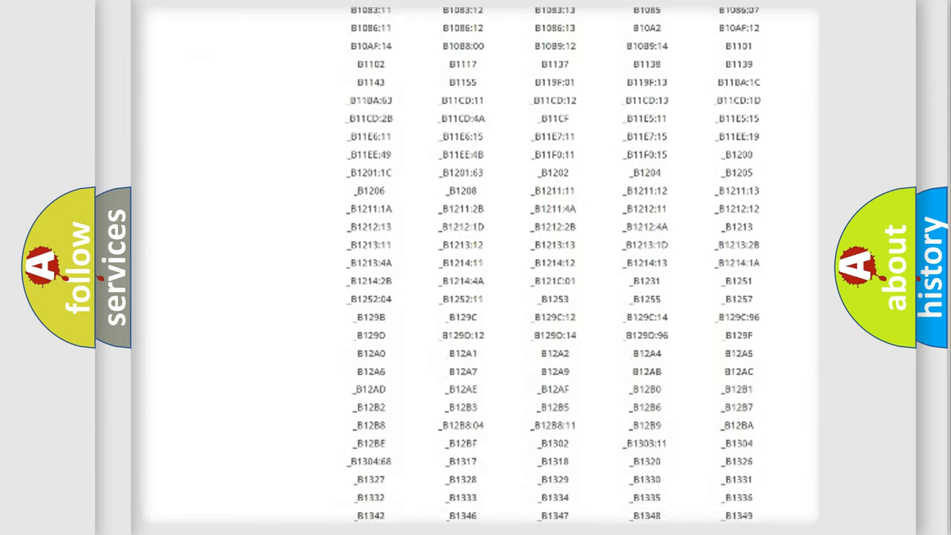
{"action": "scroll", "scroll_direction": "down", "scroll_amount": 3}
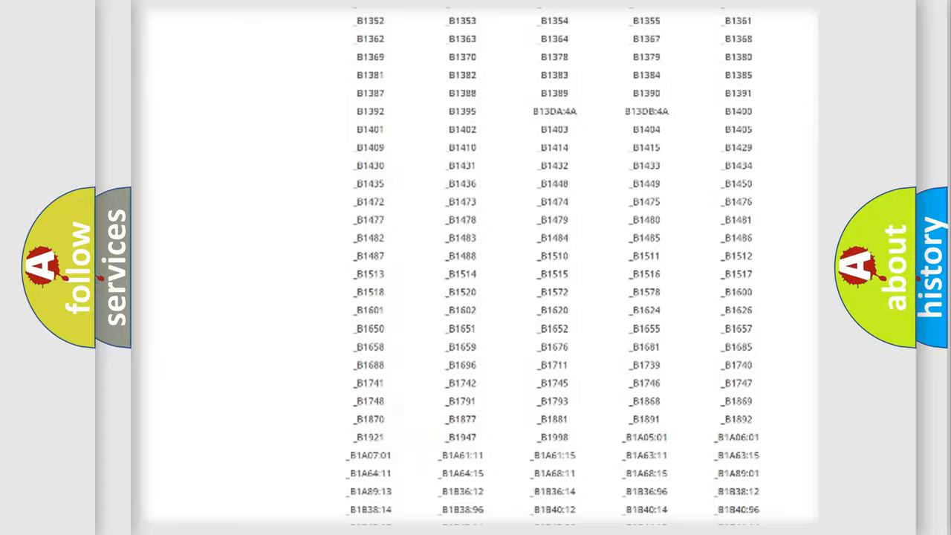